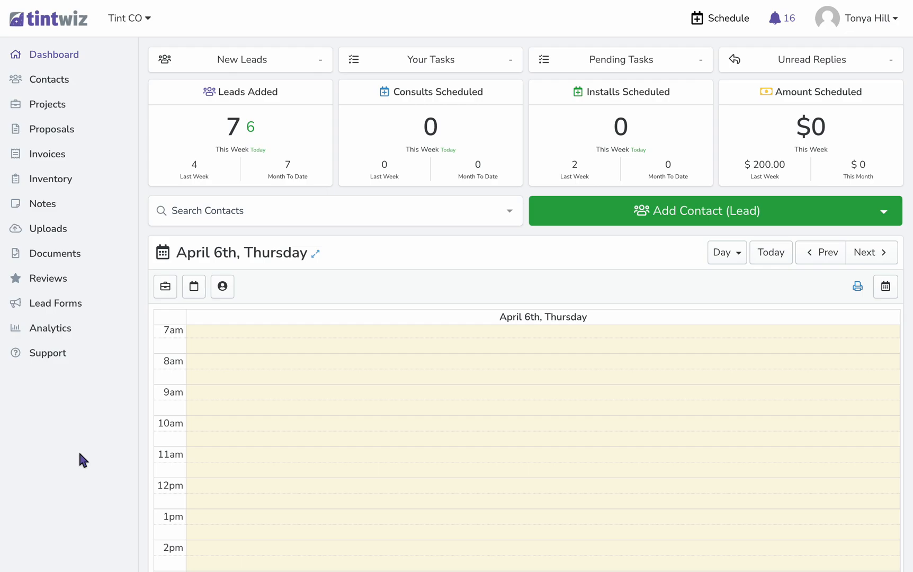
{"action": "mouse_move", "coordinate": [606, 334]}
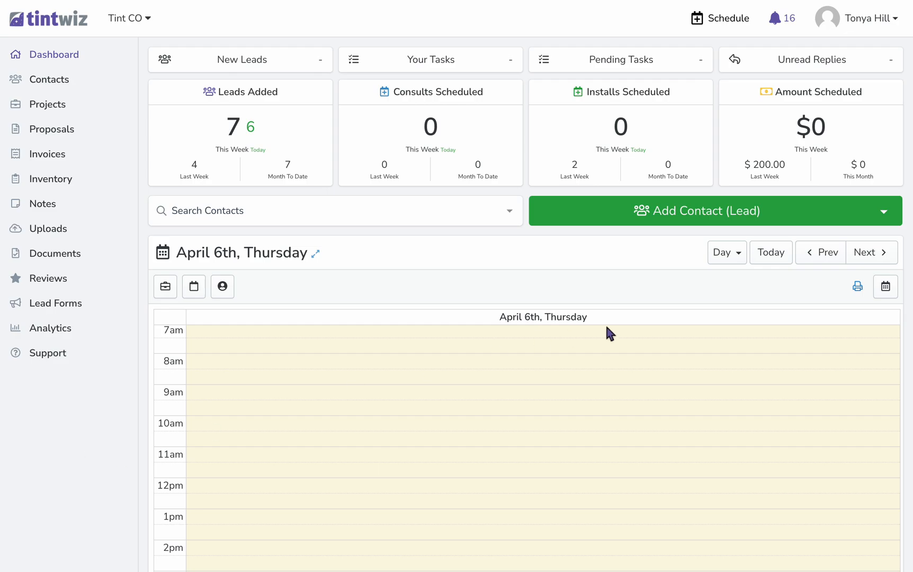
{"action": "left_click", "coordinate": [697, 211]}
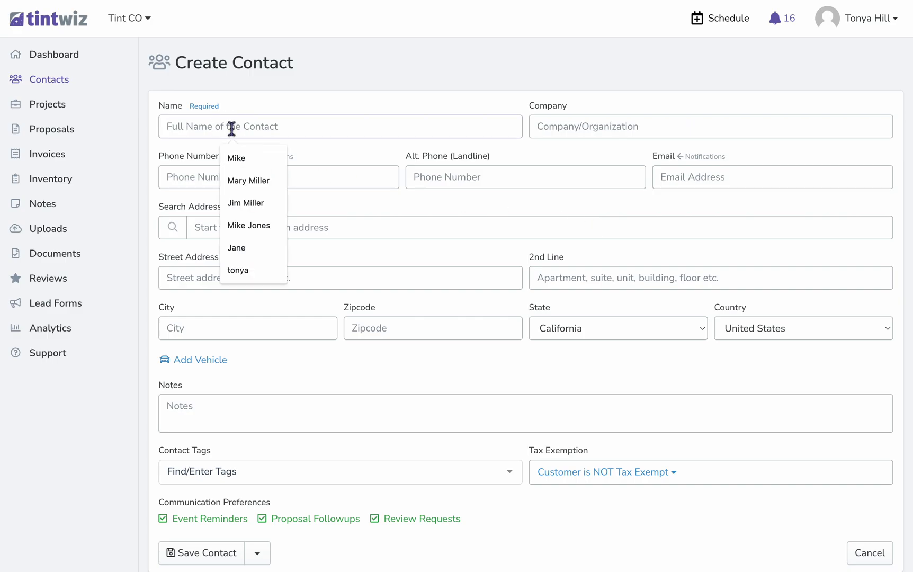
{"action": "type", "text": "Rusty"}
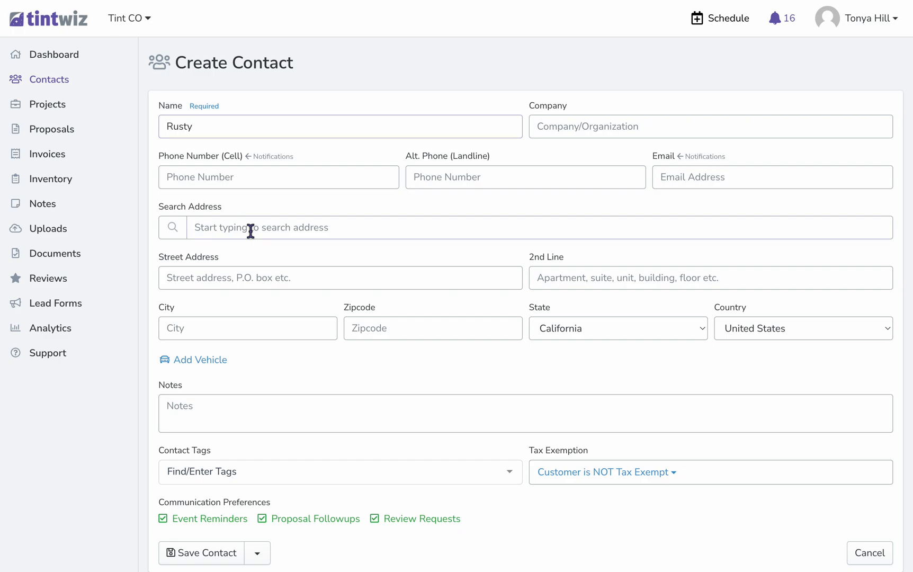
{"action": "type", "text": "1"}
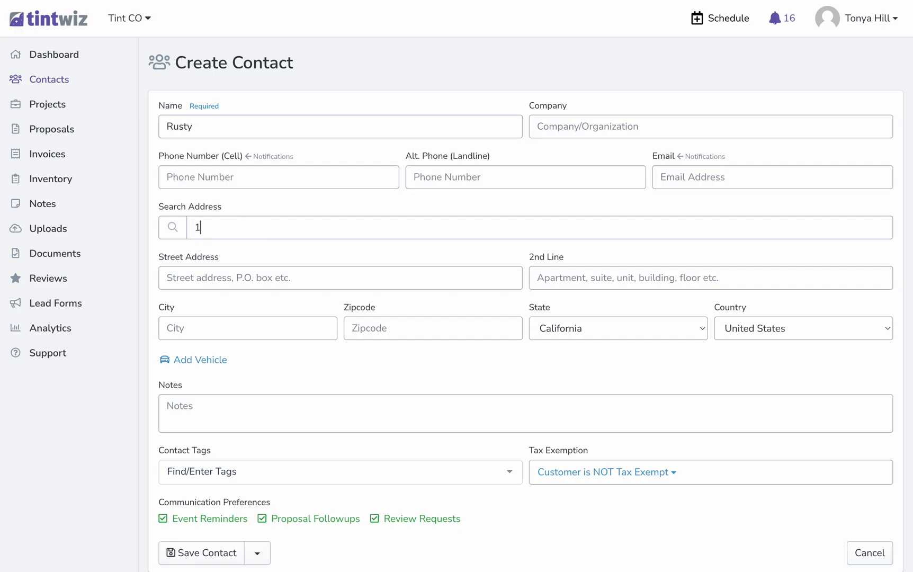
{"action": "type", "text": "574"}
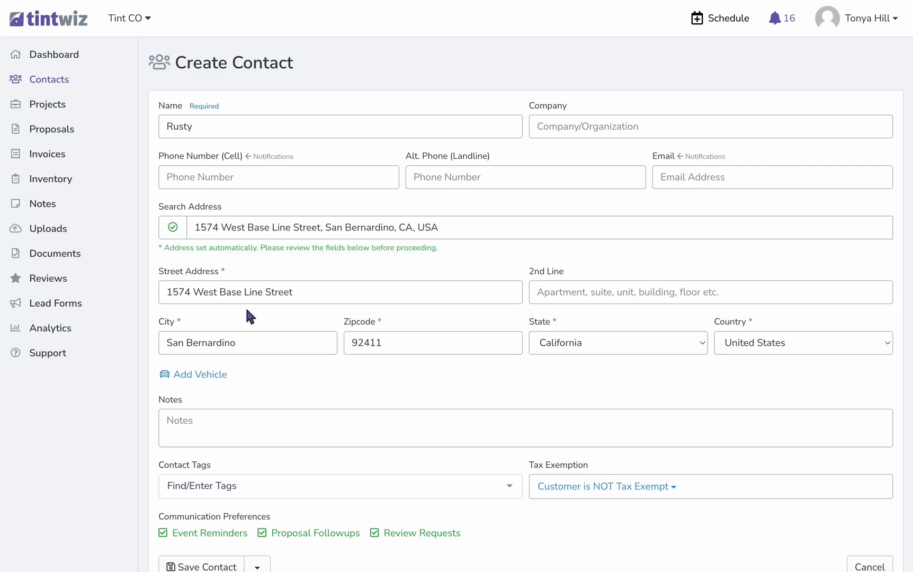
{"action": "scroll", "scroll_direction": "down", "scroll_amount": 3}
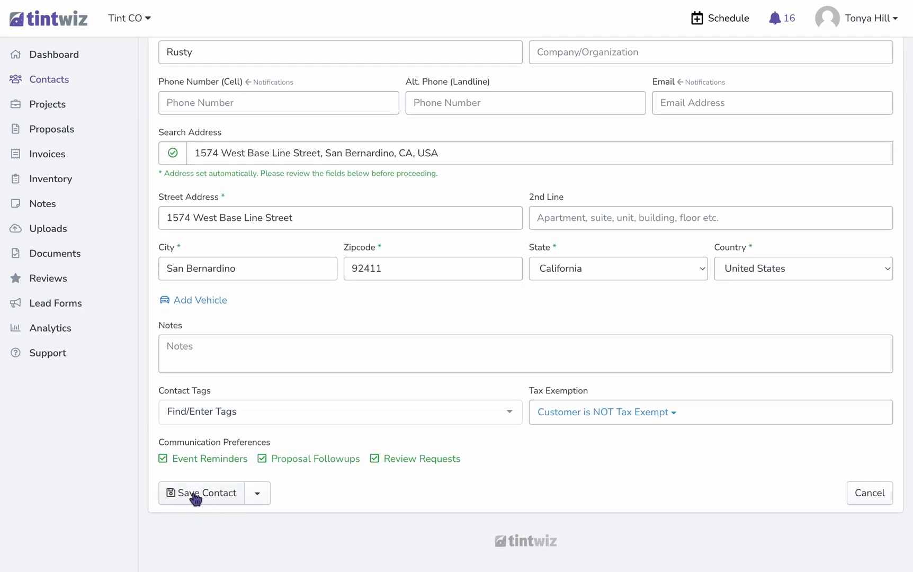
{"action": "left_click", "coordinate": [258, 493]}
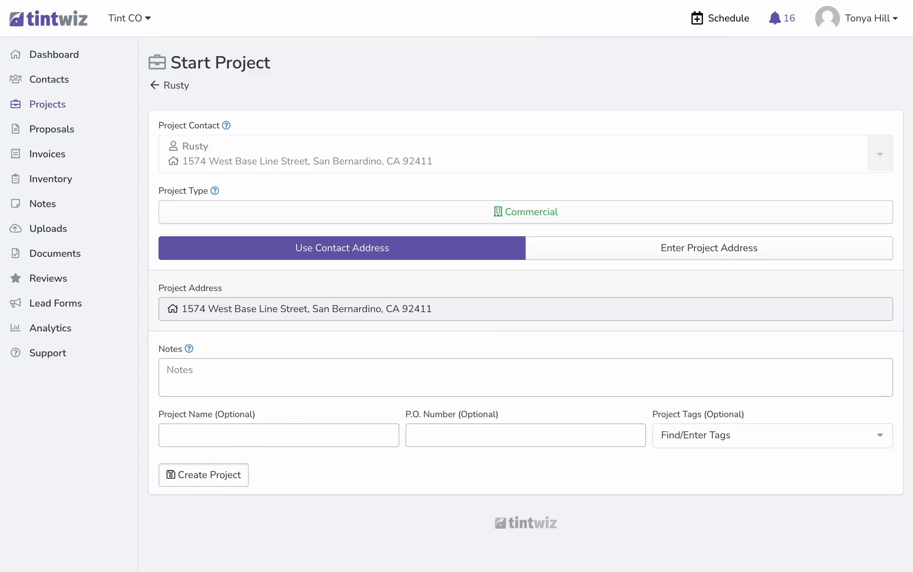
Create a commercial project for Rusty at that address
{"action": "left_click", "coordinate": [204, 474]}
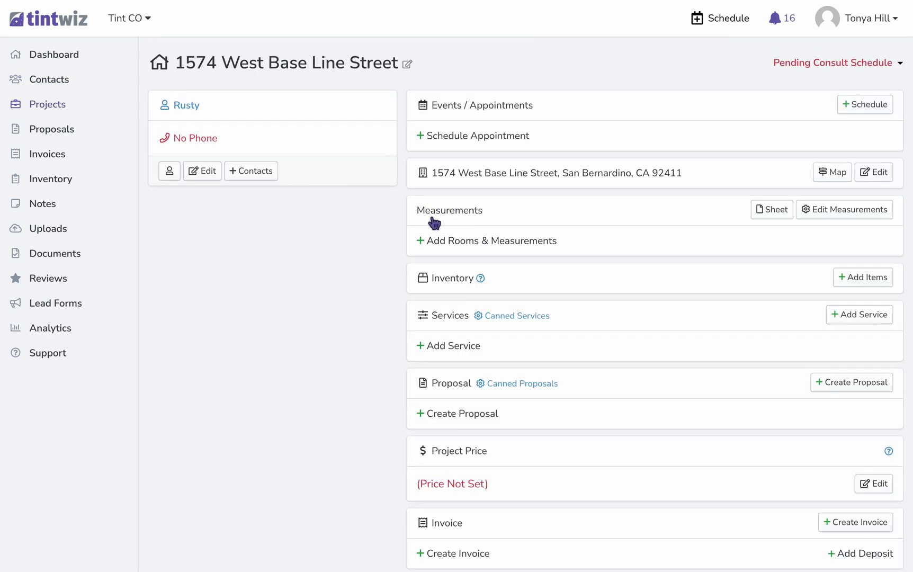
{"action": "mouse_move", "coordinate": [481, 248]}
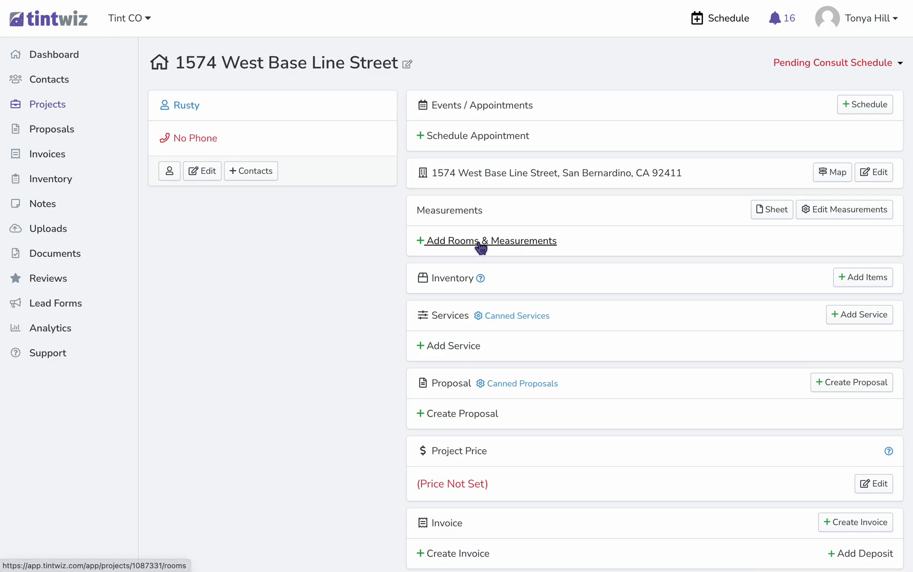
Add rooms 'living room, kitchen' and go into the living room for measurements
{"action": "left_click", "coordinate": [491, 240]}
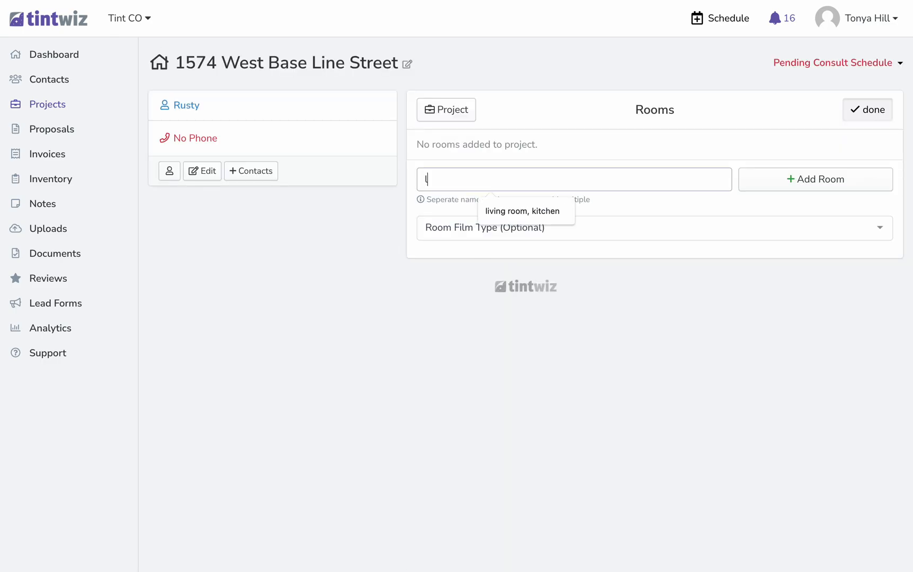
{"action": "type", "text": "living room, kitchen"}
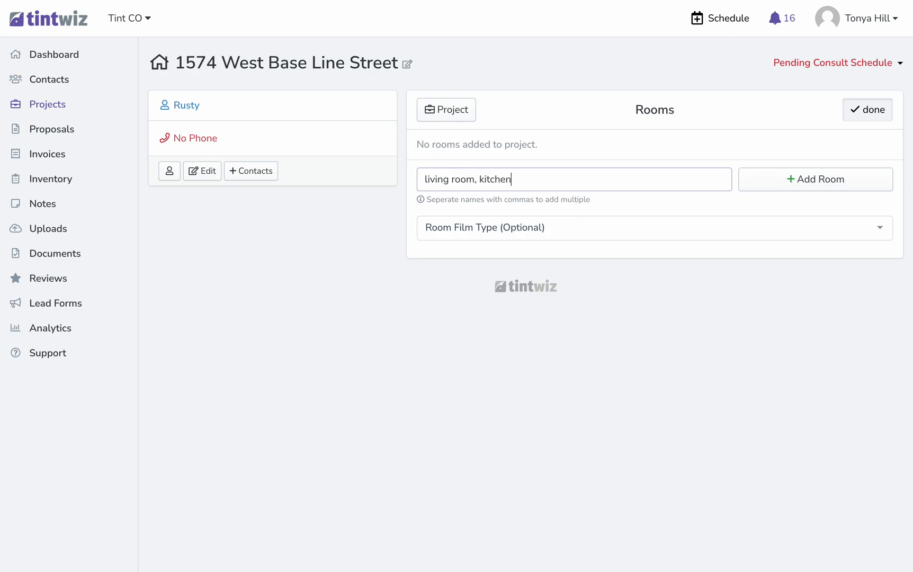
{"action": "left_click", "coordinate": [816, 179]}
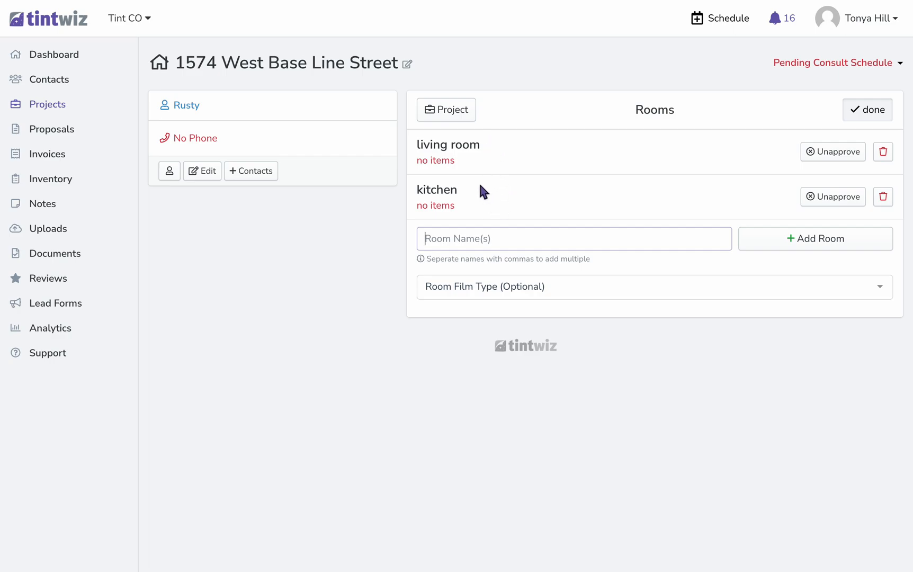
{"action": "left_click", "coordinate": [449, 145]}
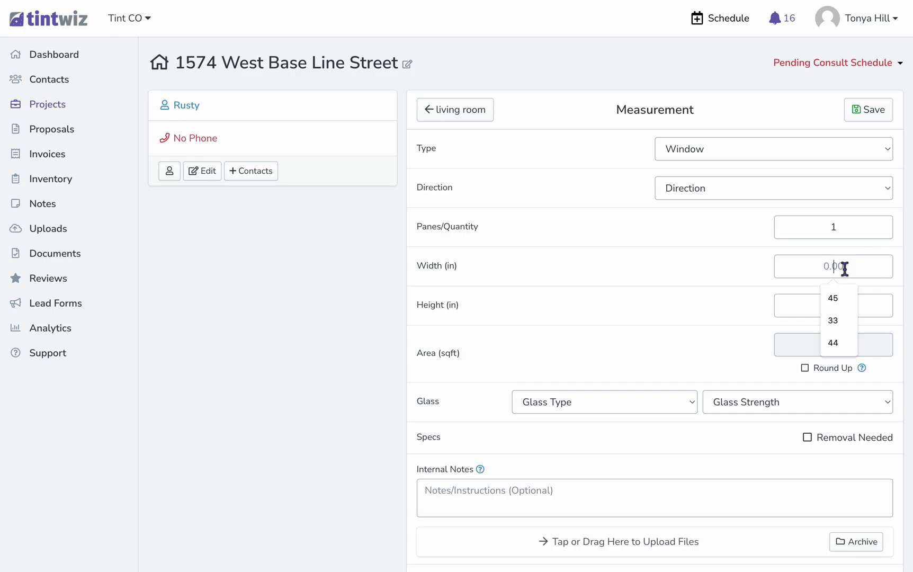
Save a living room window of width 33 and height 67 inches (15.35 sqft)
{"action": "left_click", "coordinate": [833, 320]}
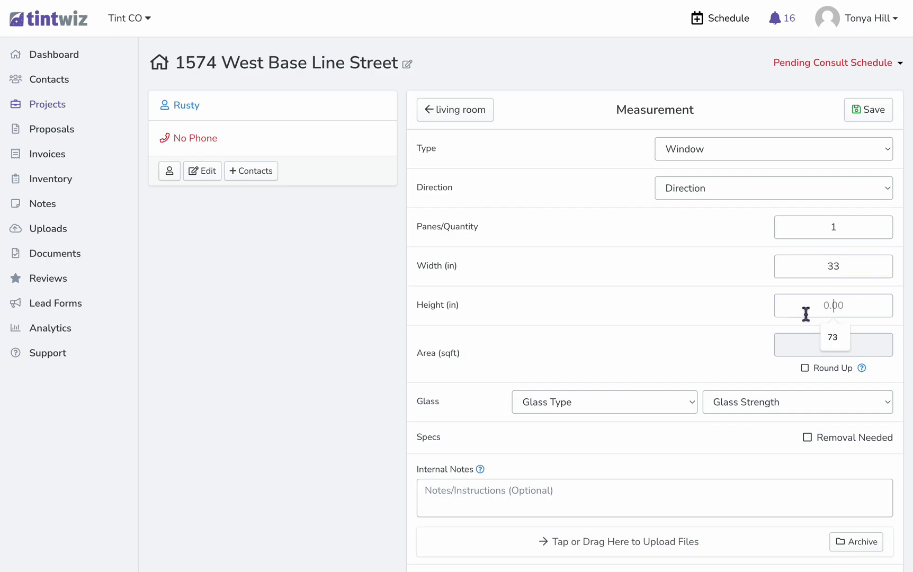
{"action": "type", "text": "67"}
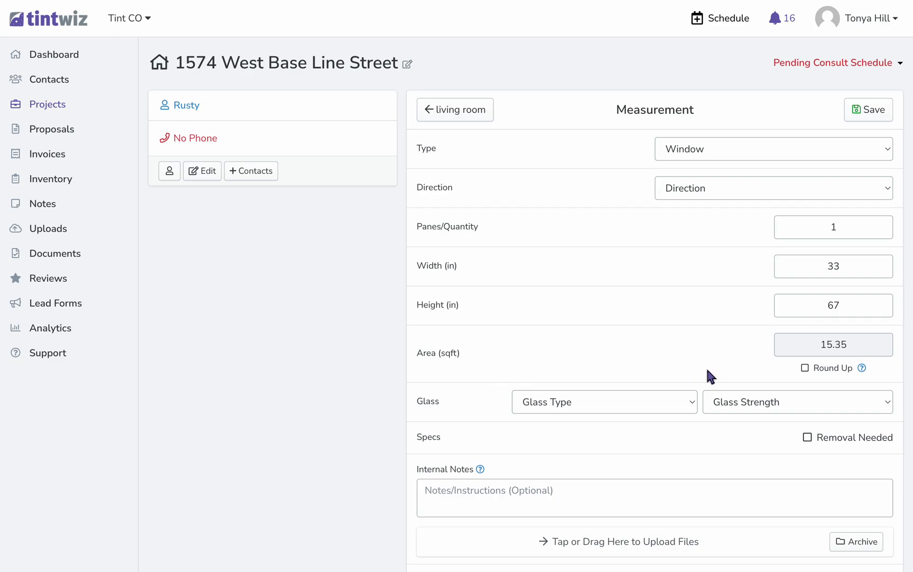
{"action": "scroll", "scroll_direction": "down", "scroll_amount": 3}
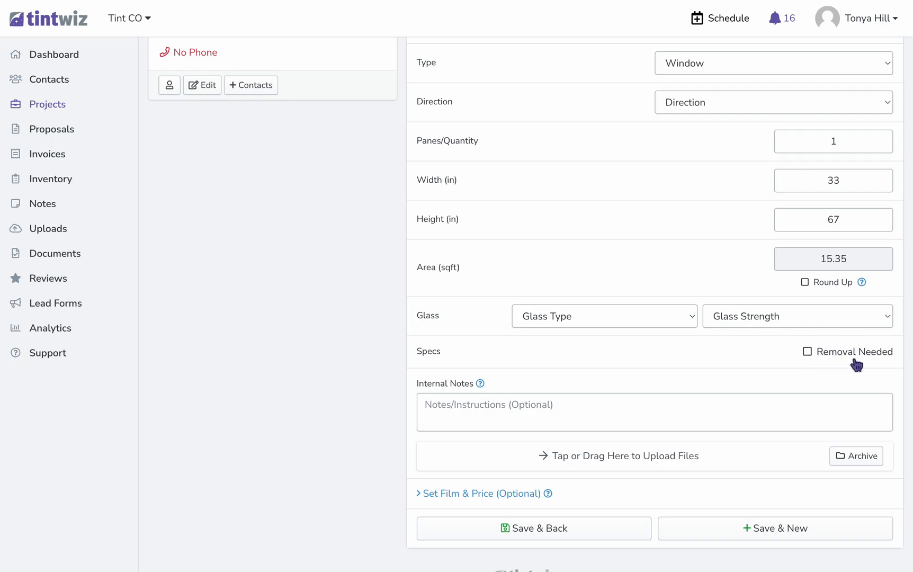
{"action": "mouse_move", "coordinate": [788, 536]}
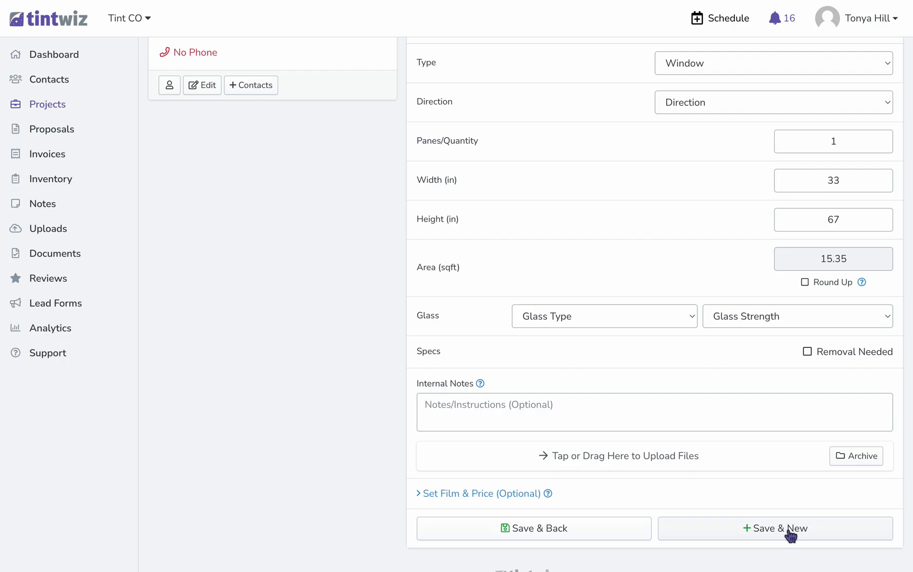
{"action": "left_click", "coordinate": [777, 528]}
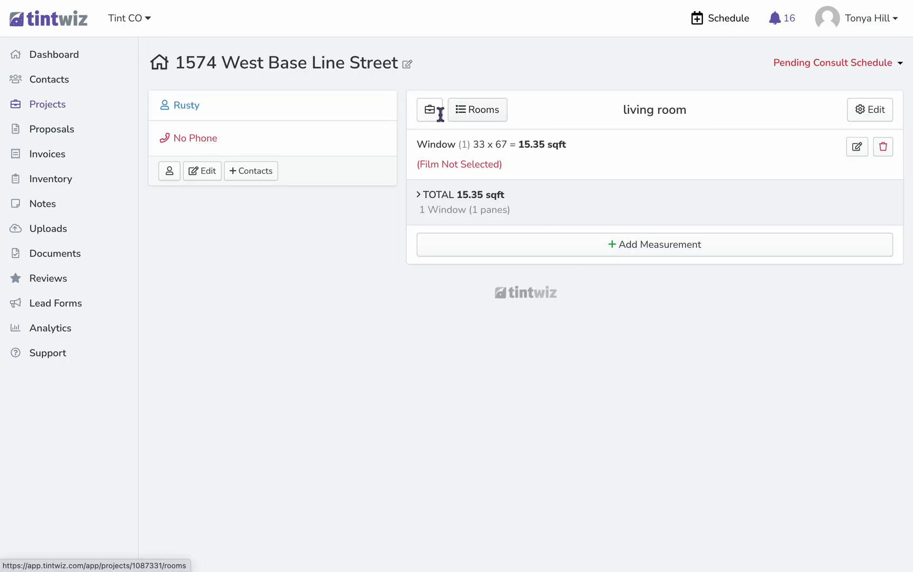
Return to the project and create a new proposal carrying the 15.35 sqft scope
{"action": "left_click", "coordinate": [429, 111]}
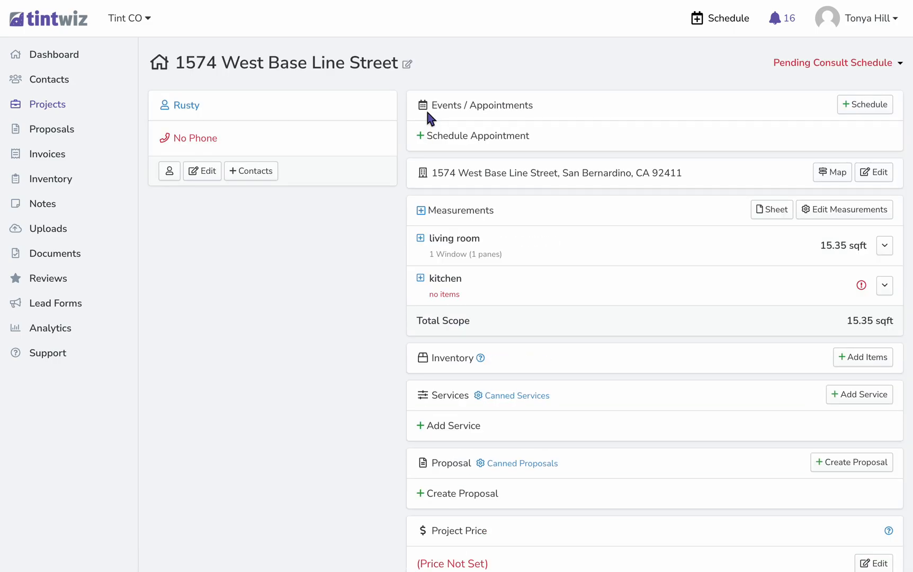
{"action": "mouse_move", "coordinate": [682, 312]}
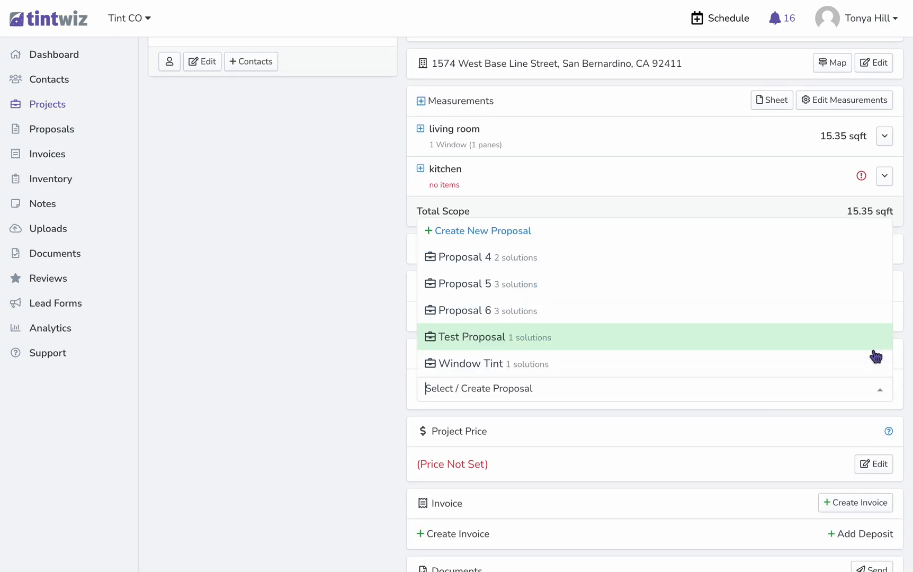
{"action": "left_click", "coordinate": [489, 337]}
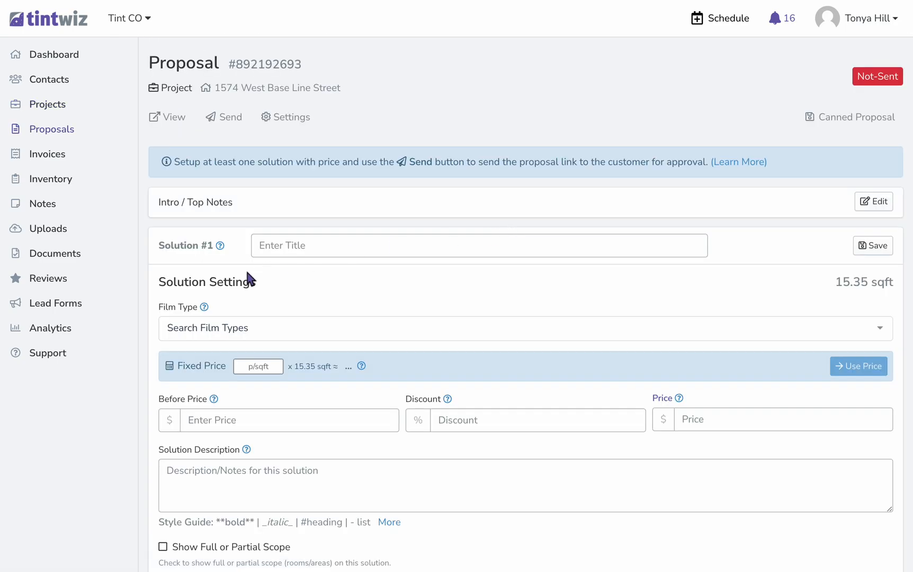
Use XPEL Blend DR 17 PS film at 30 per sqft as the solution price, $460.50
{"action": "type", "text": "xpel"}
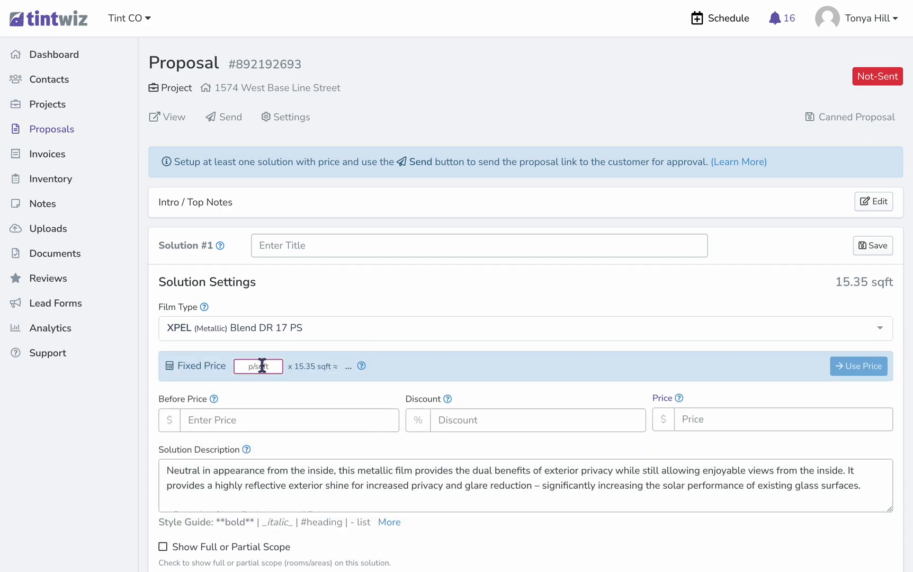
{"action": "type", "text": "30"}
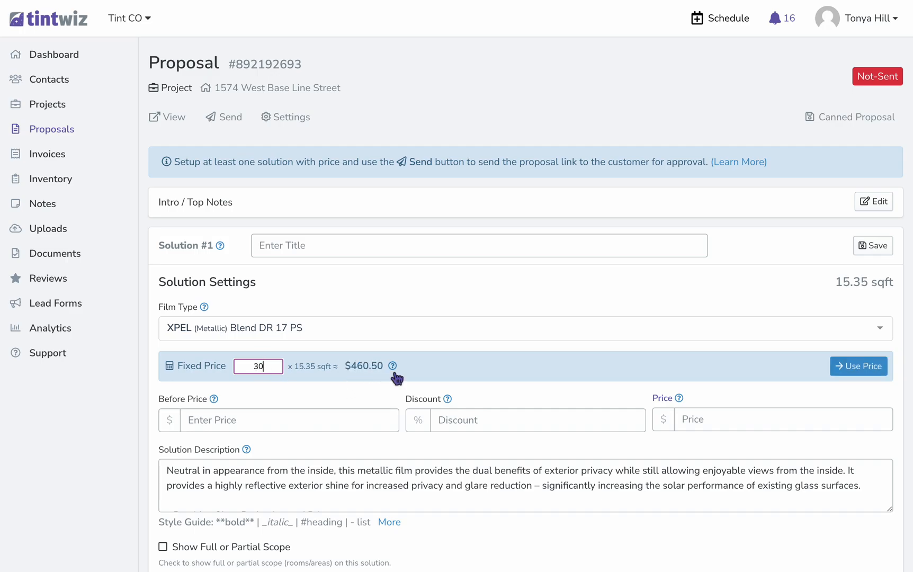
{"action": "mouse_move", "coordinate": [299, 334]}
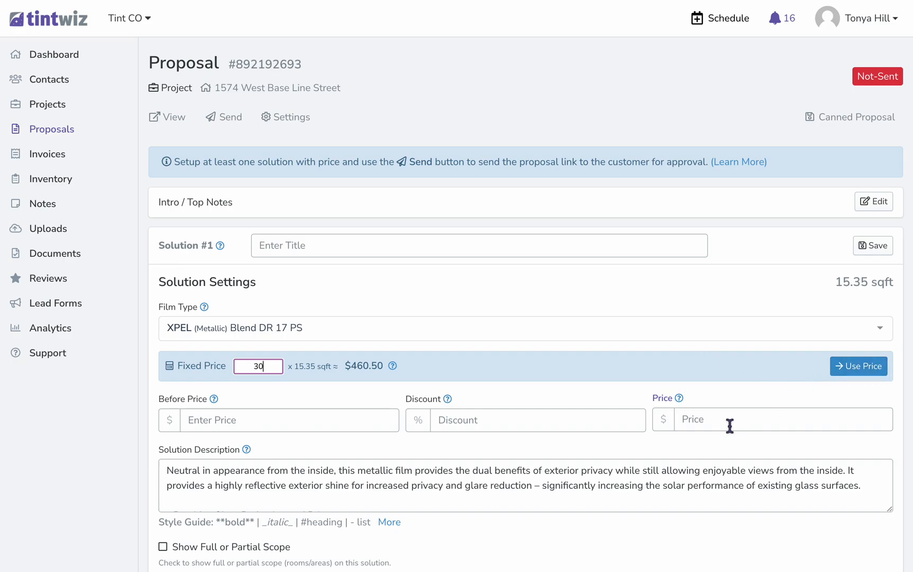
{"action": "left_click", "coordinate": [858, 367]}
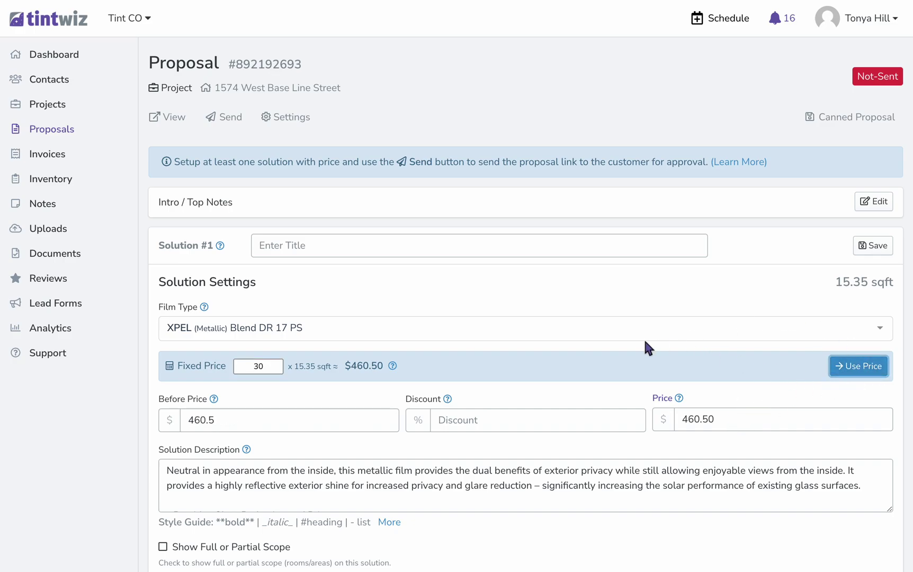